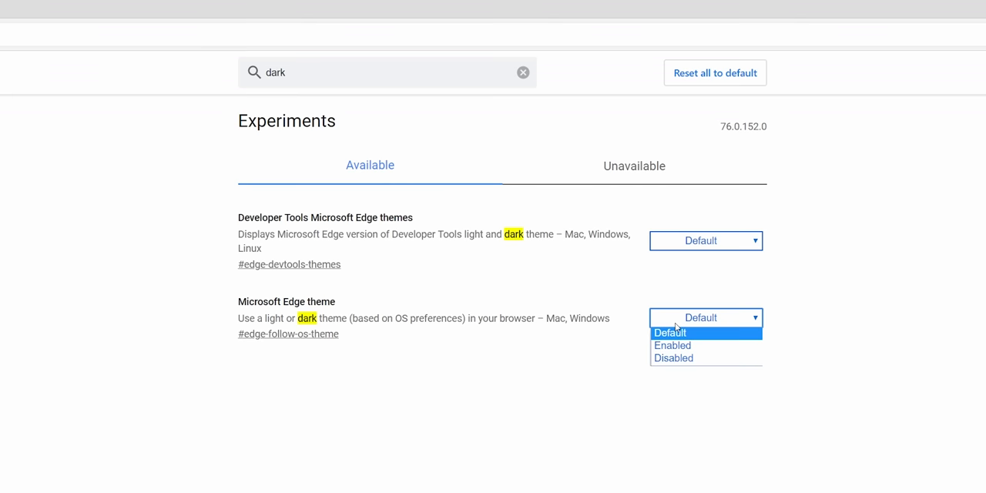
Step: Set the Microsoft Edge theme flag in edge://flags to Enabled for dark theme
left_click(672, 345)
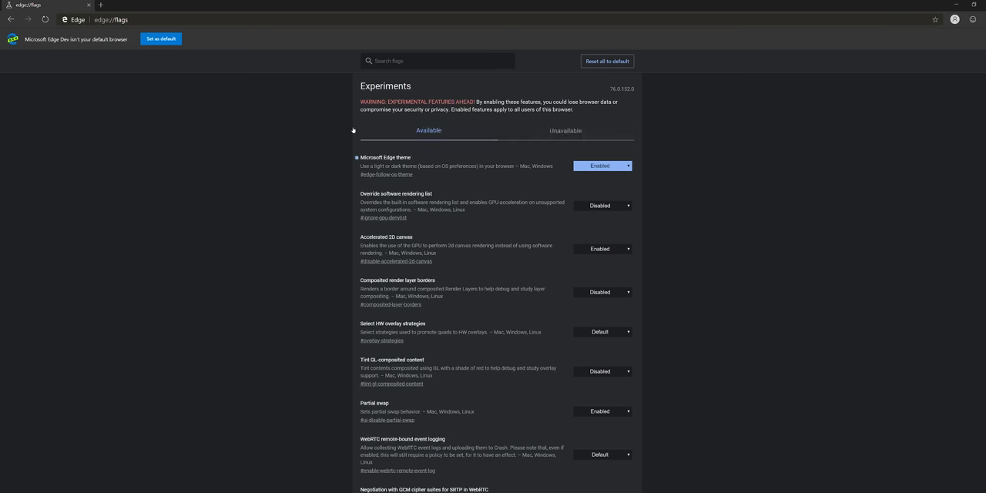